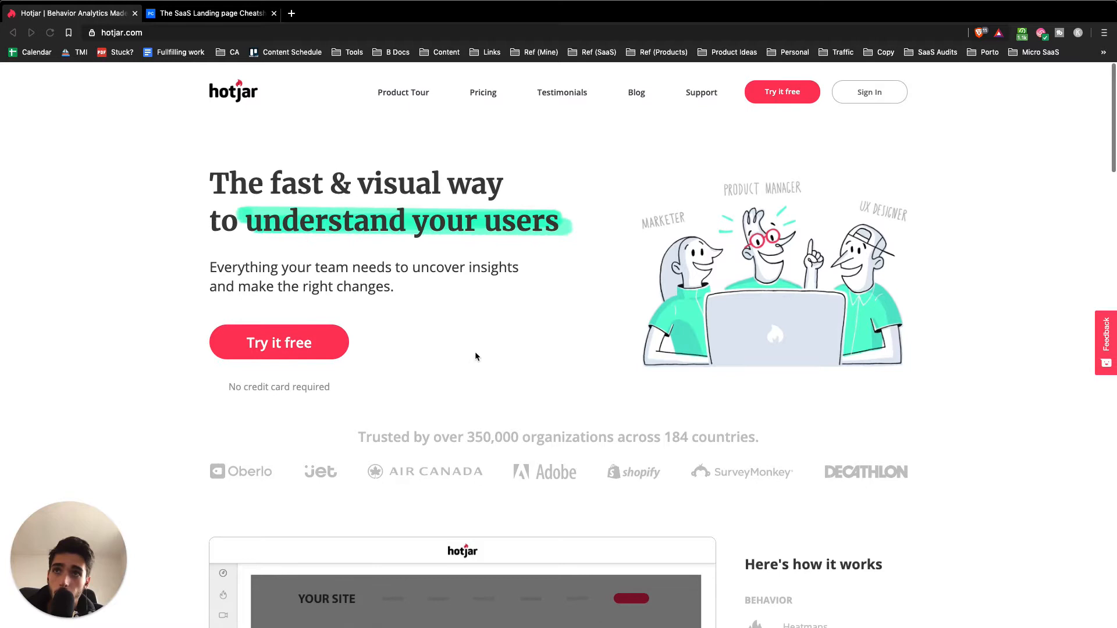
# Reach the how-it-works section and view the heatmaps and session recordings demo examples.
pyautogui.scroll(-3)
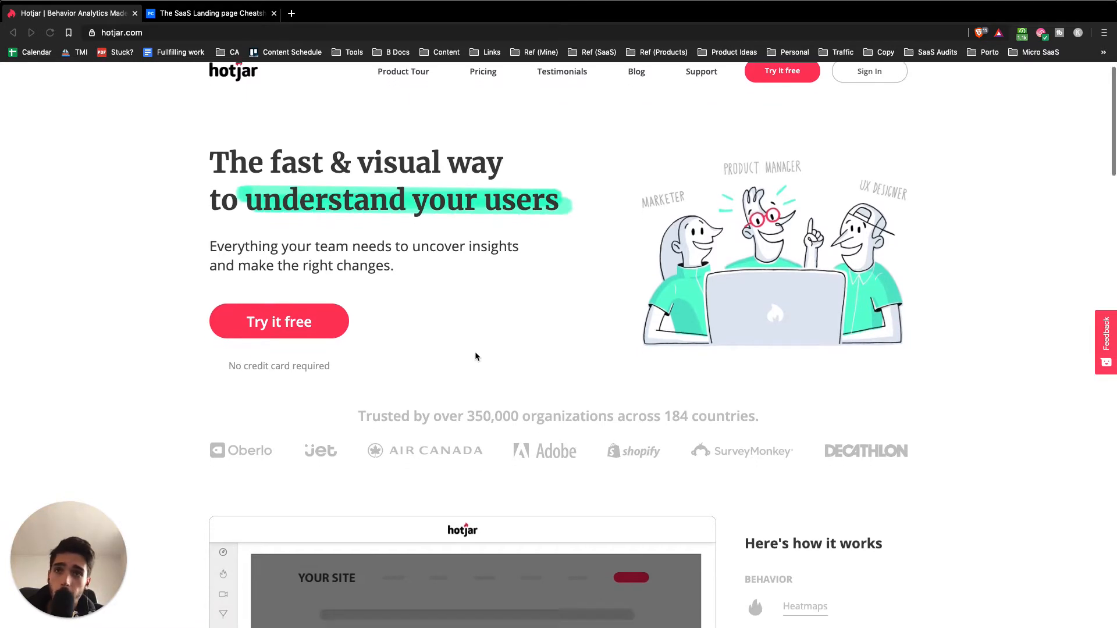
pyautogui.scroll(3)
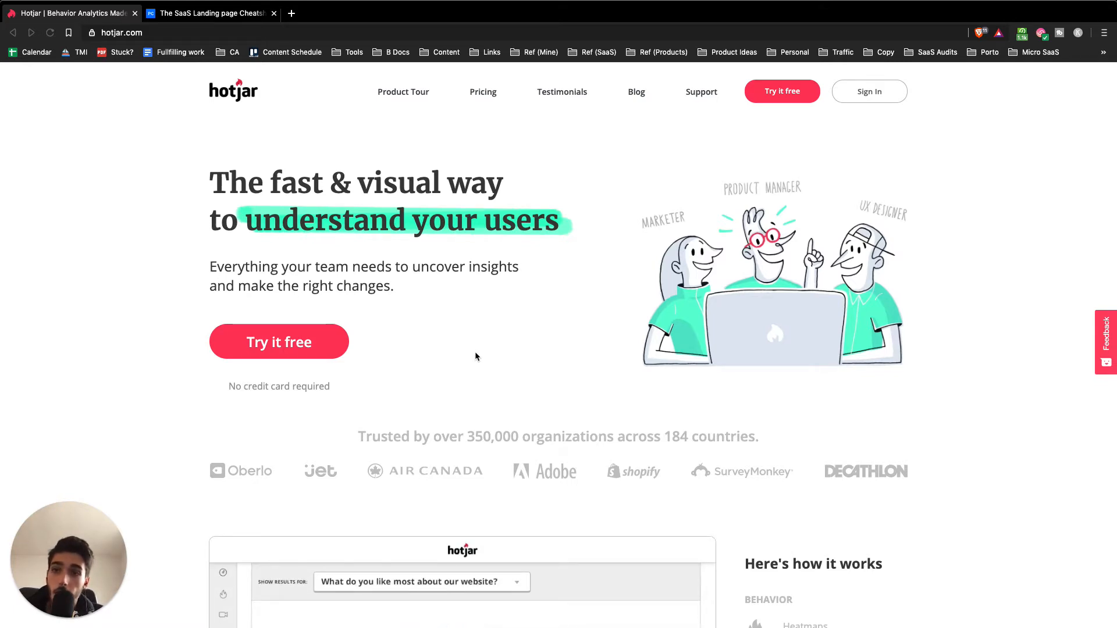
pyautogui.scroll(-3)
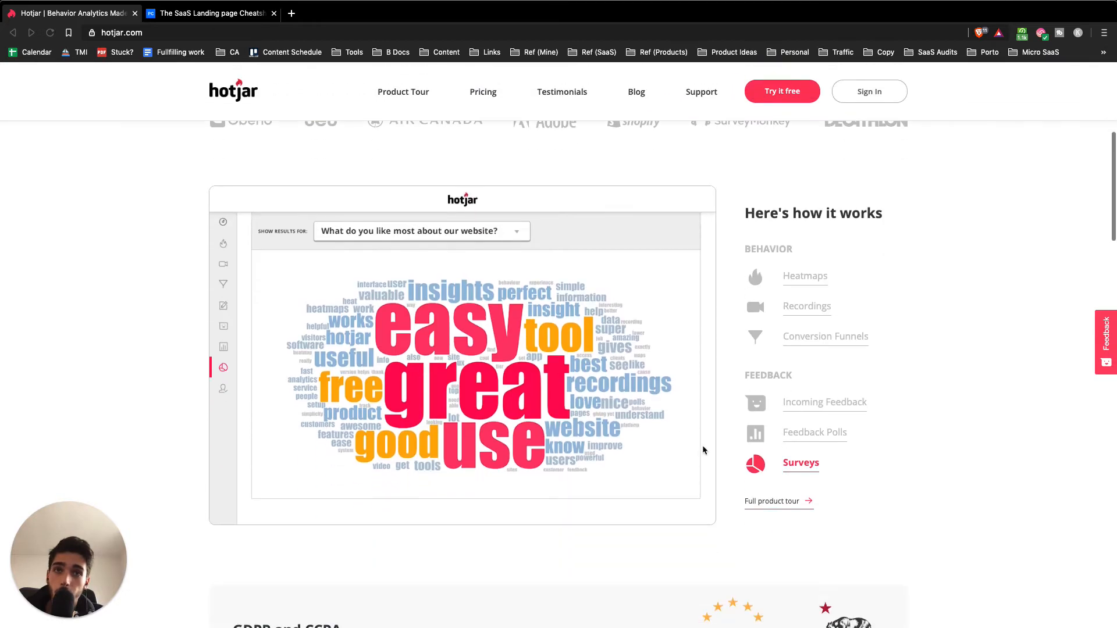
pyautogui.click(806, 275)
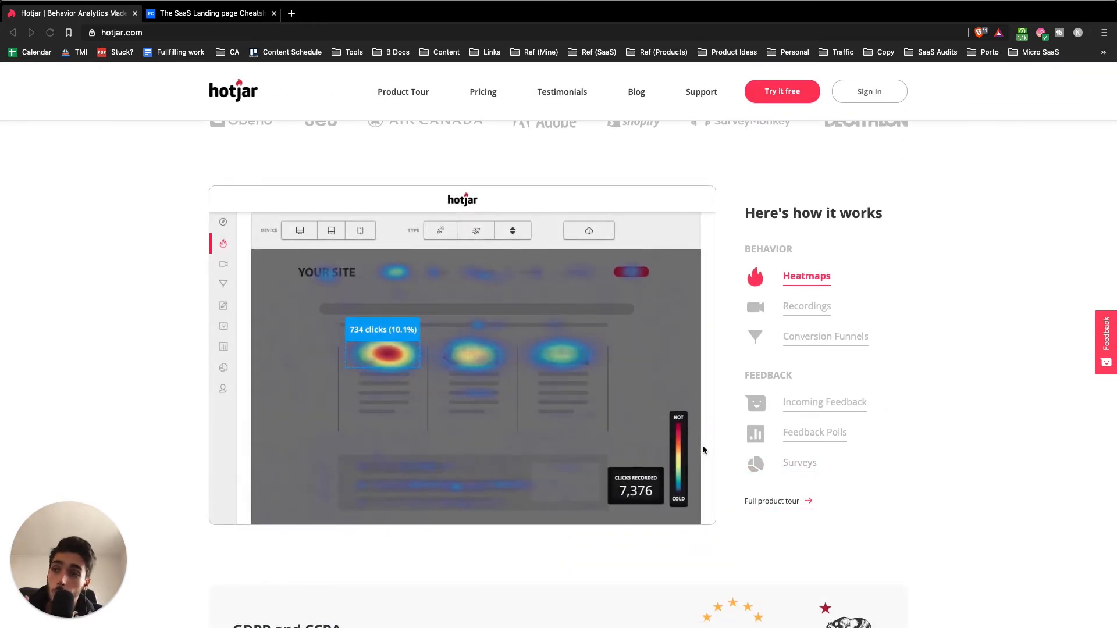
pyautogui.scroll(-3)
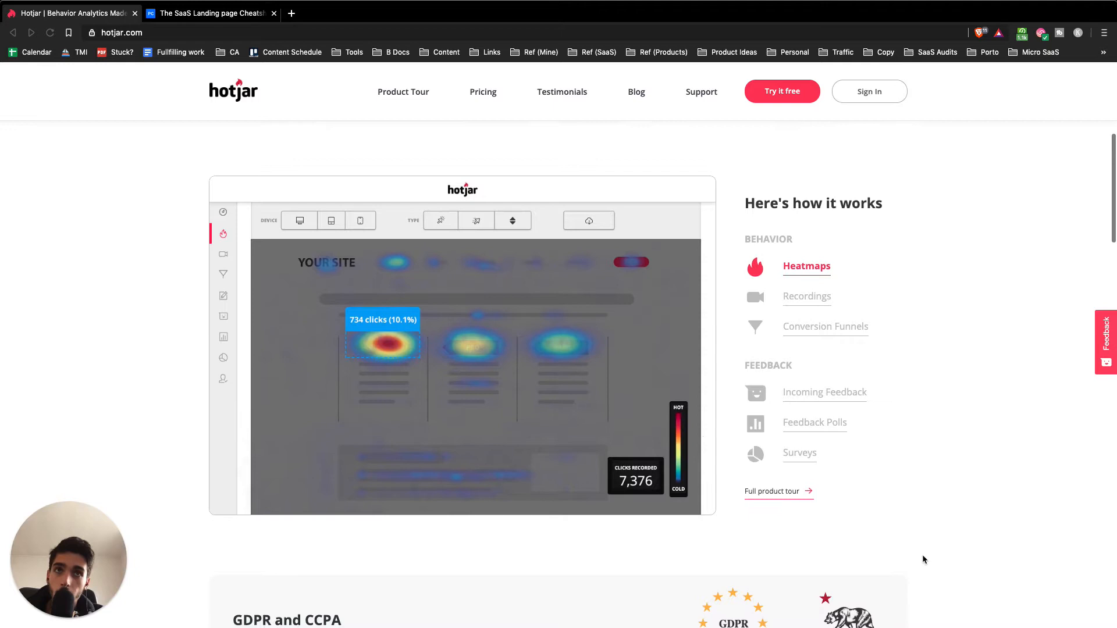
pyautogui.click(807, 296)
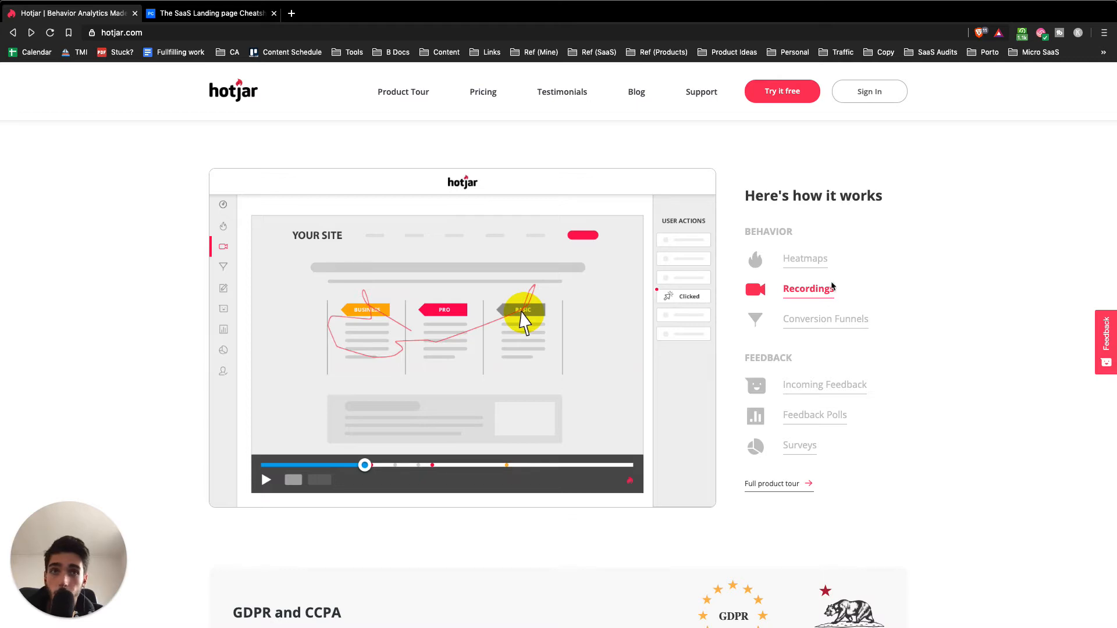
# Switch the demo to the conversion funnels and then the feedback polls examples.
pyautogui.click(825, 318)
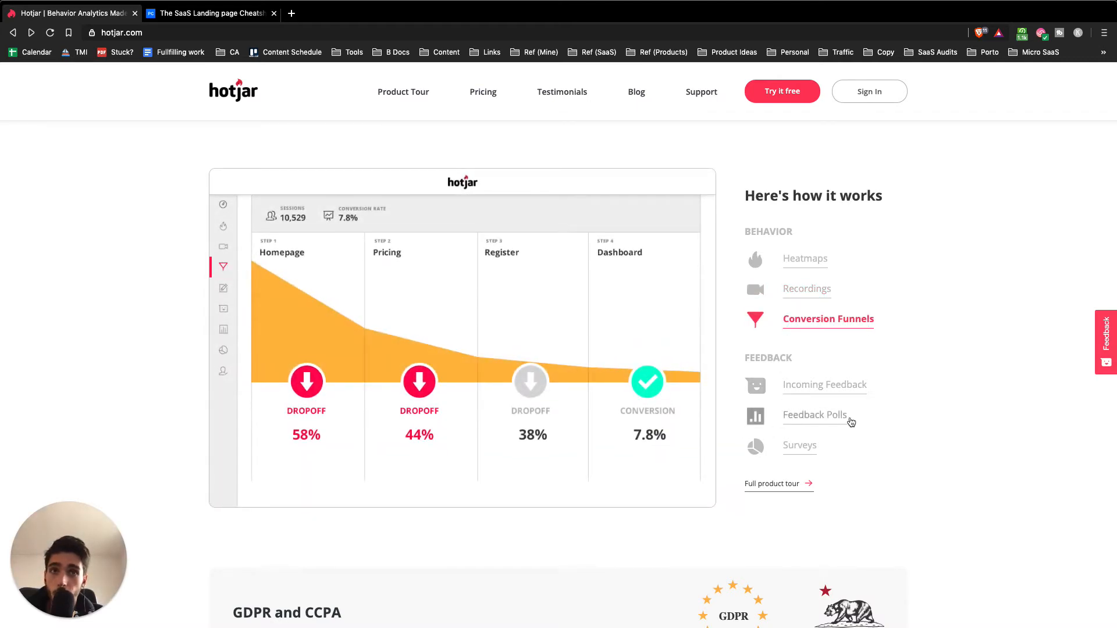
pyautogui.moveTo(879, 418)
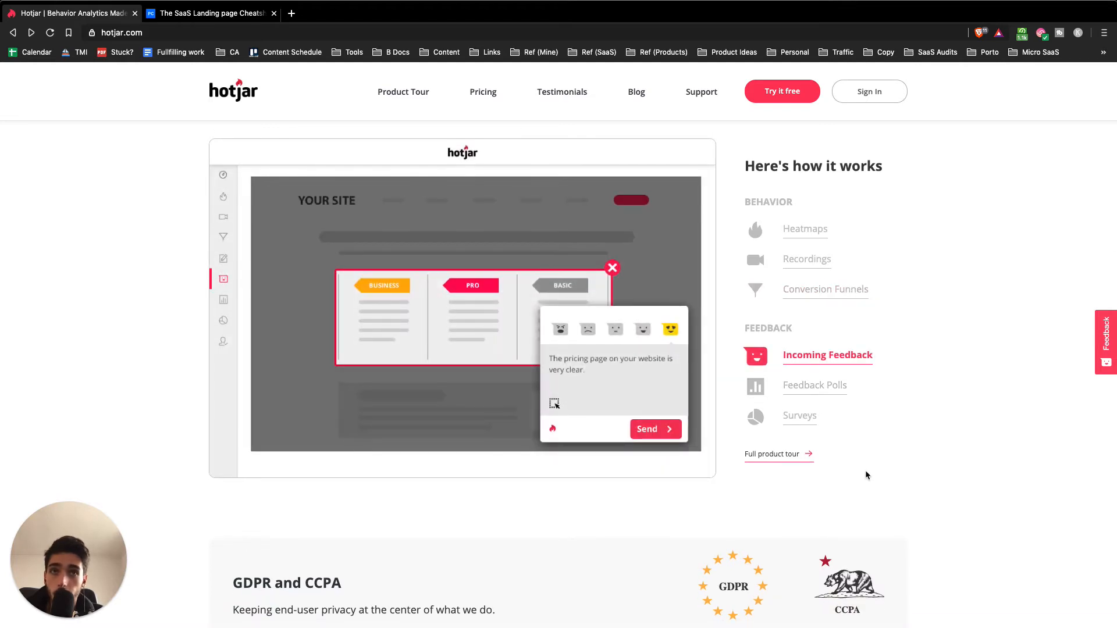
pyautogui.click(815, 385)
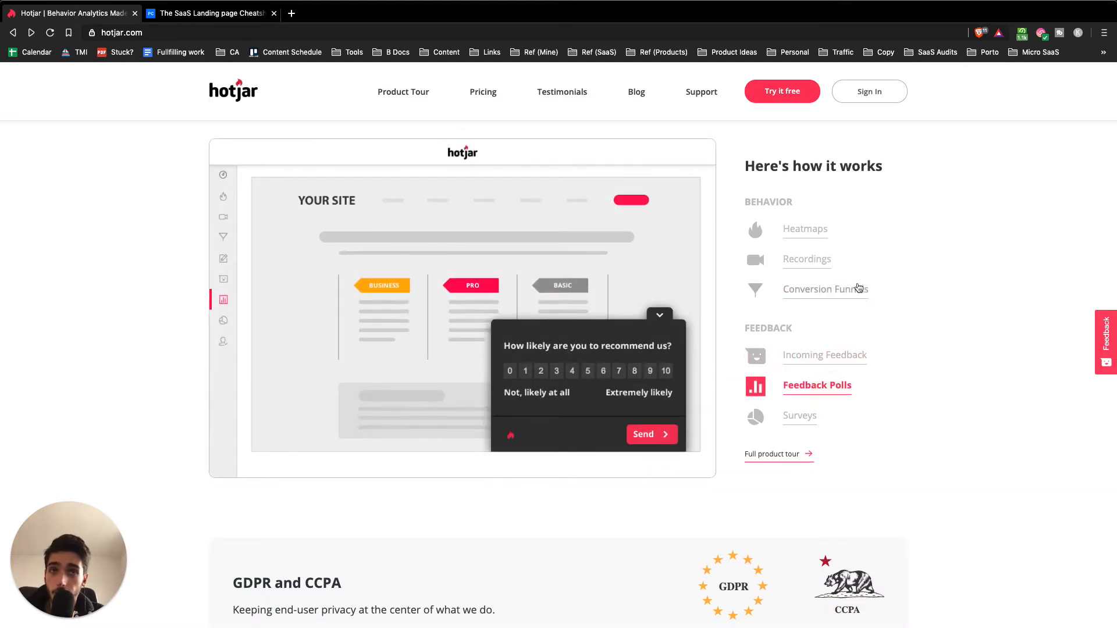
pyautogui.moveTo(868, 390)
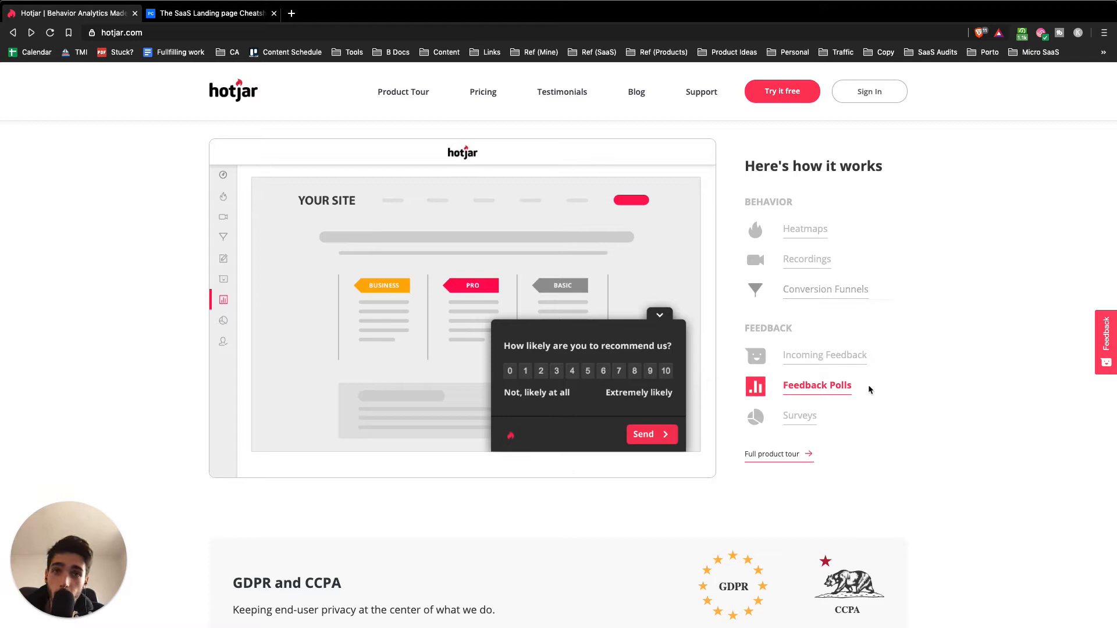
# Scroll to the audience section, highlight the marketers' blurb, and continue down to the testimonials.
pyautogui.scroll(-3)
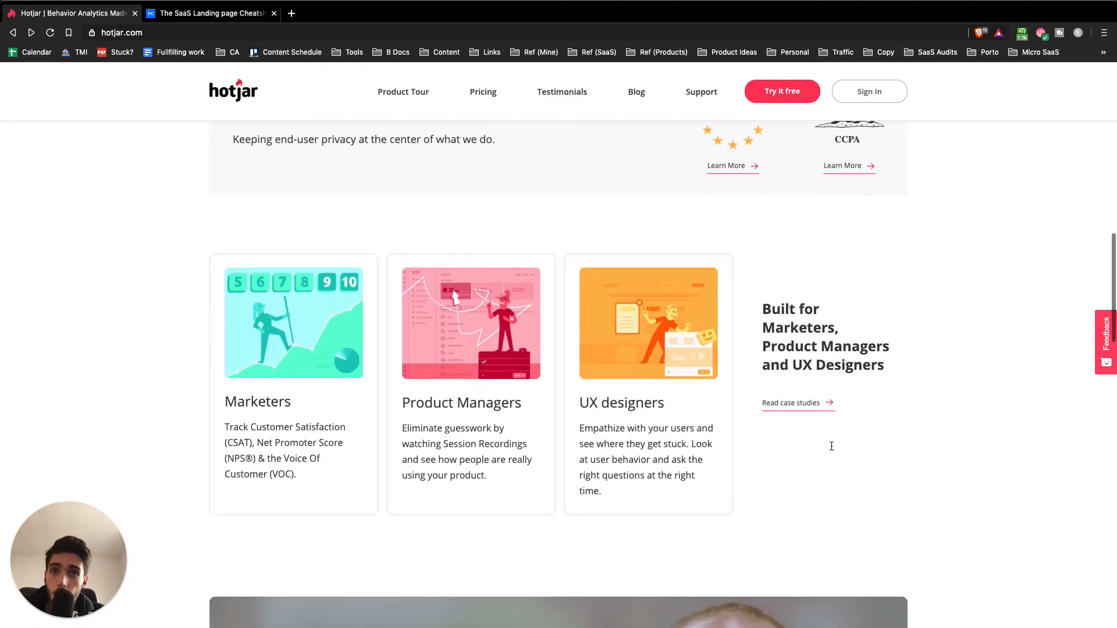
pyautogui.scroll(-3)
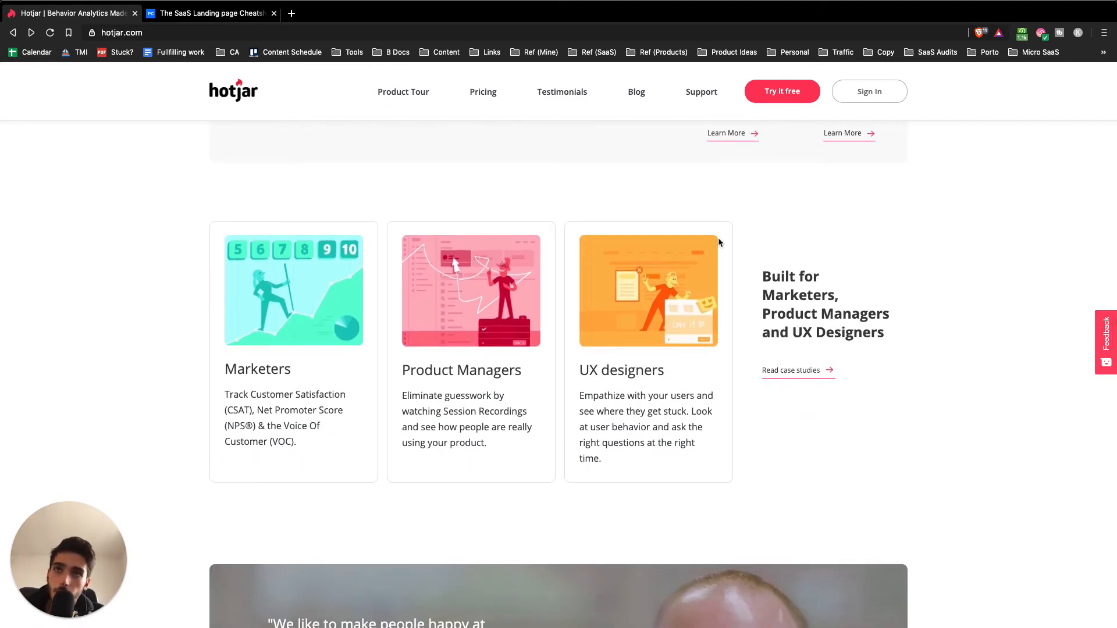
pyautogui.moveTo(761, 270); pyautogui.dragTo(821, 294)
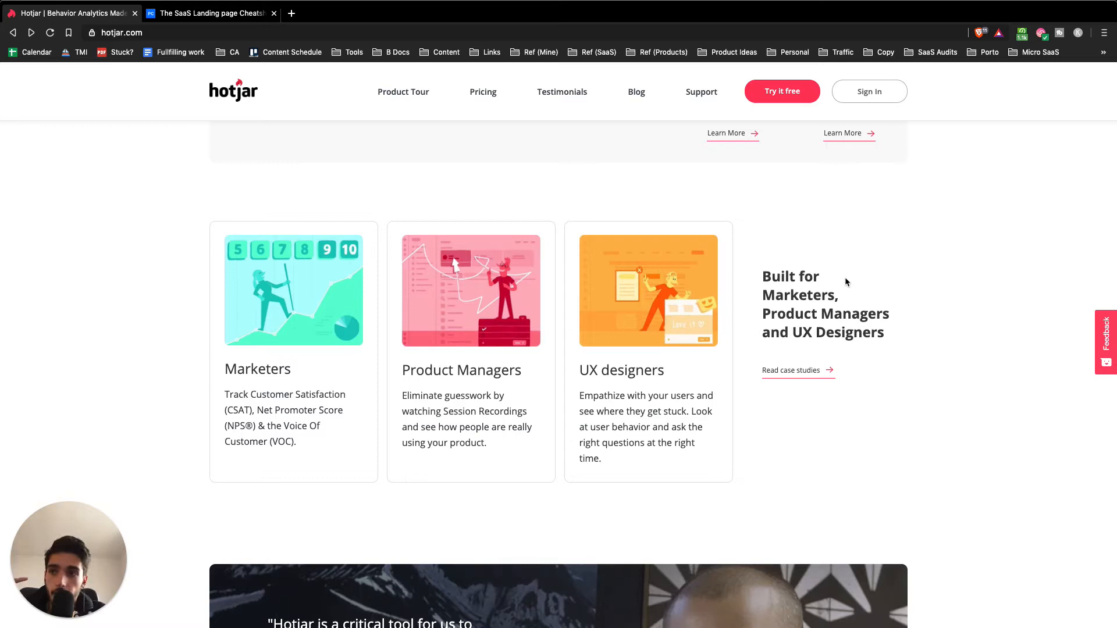
pyautogui.moveTo(862, 446)
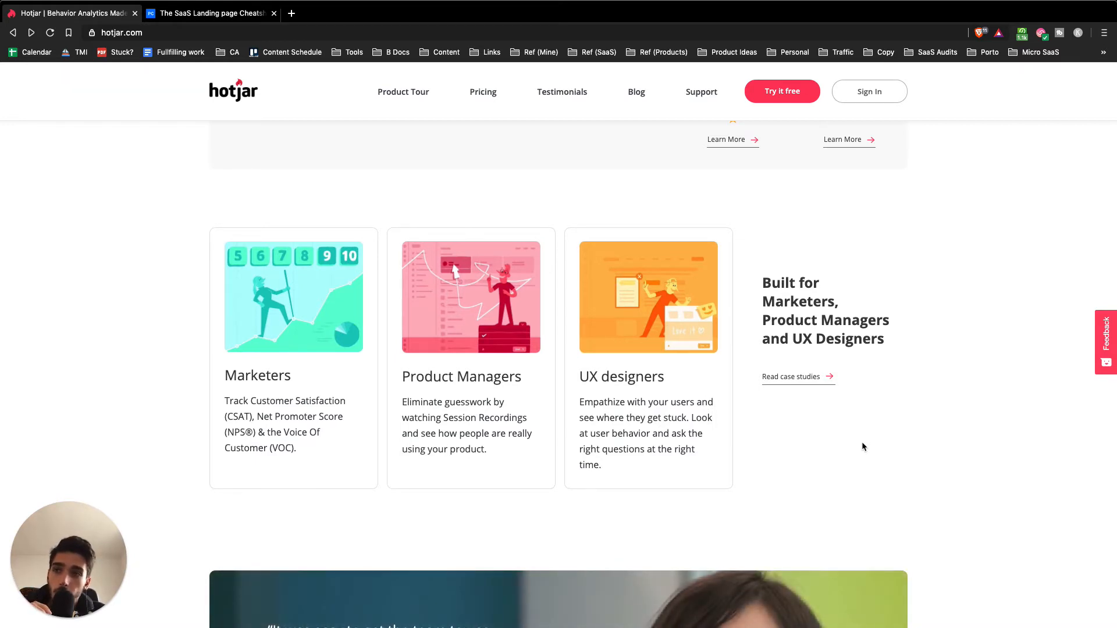
pyautogui.scroll(-3)
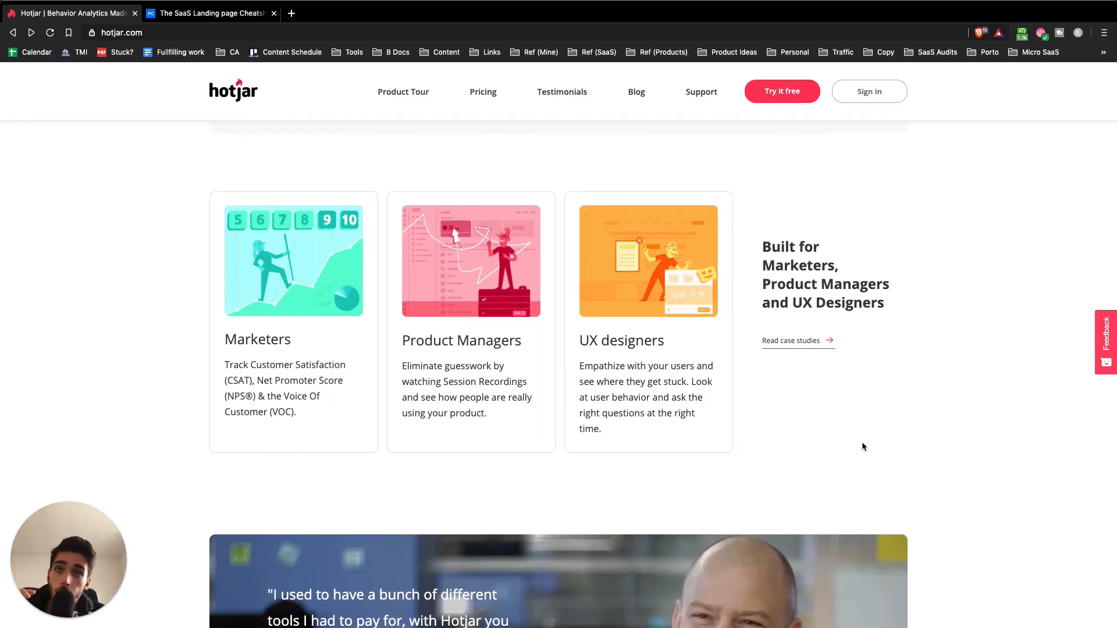
pyautogui.moveTo(482, 456)
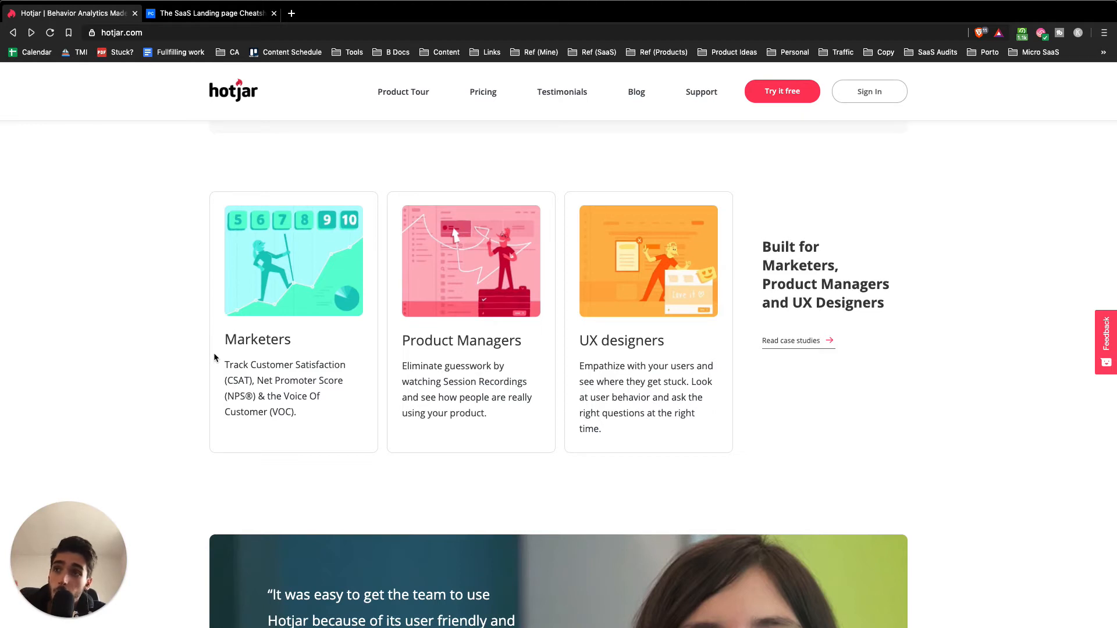
pyautogui.scroll(-3)
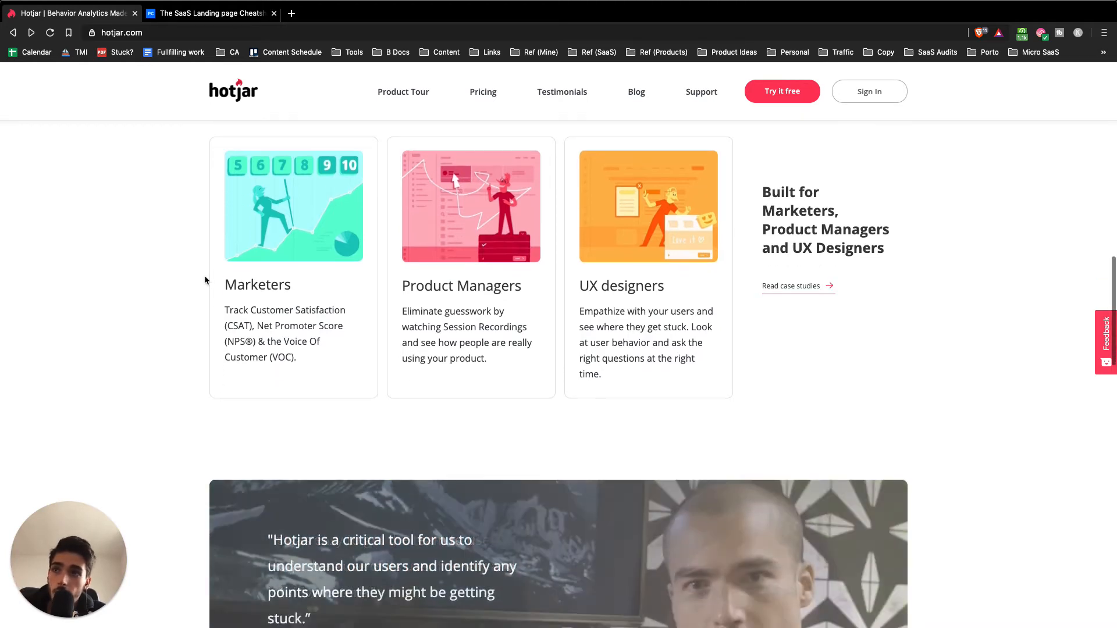
pyautogui.scroll(-3)
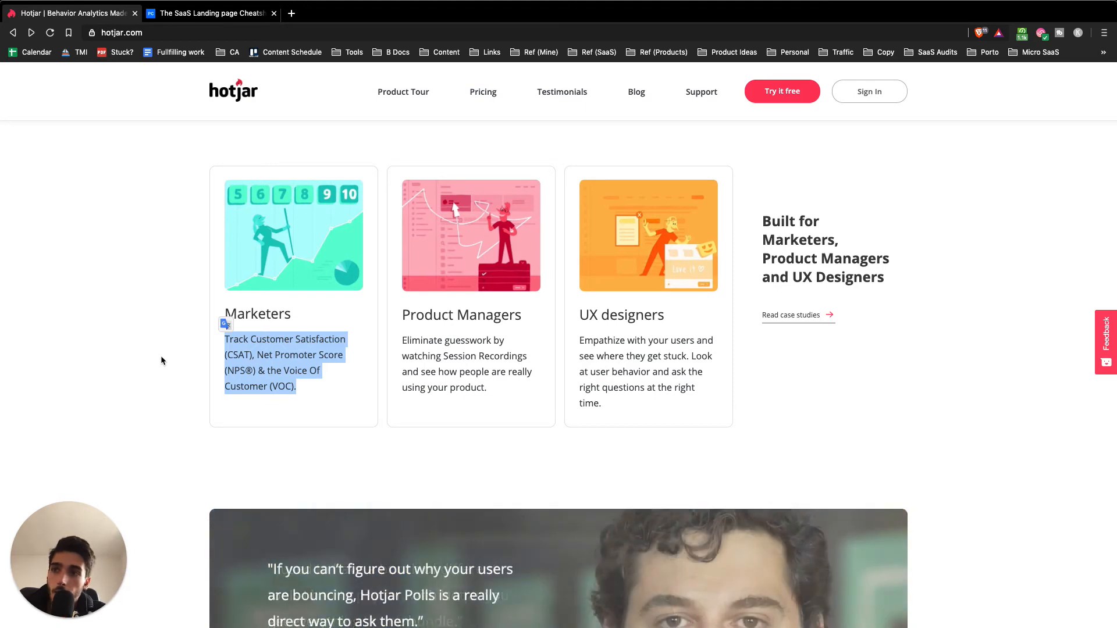
pyautogui.moveTo(897, 431)
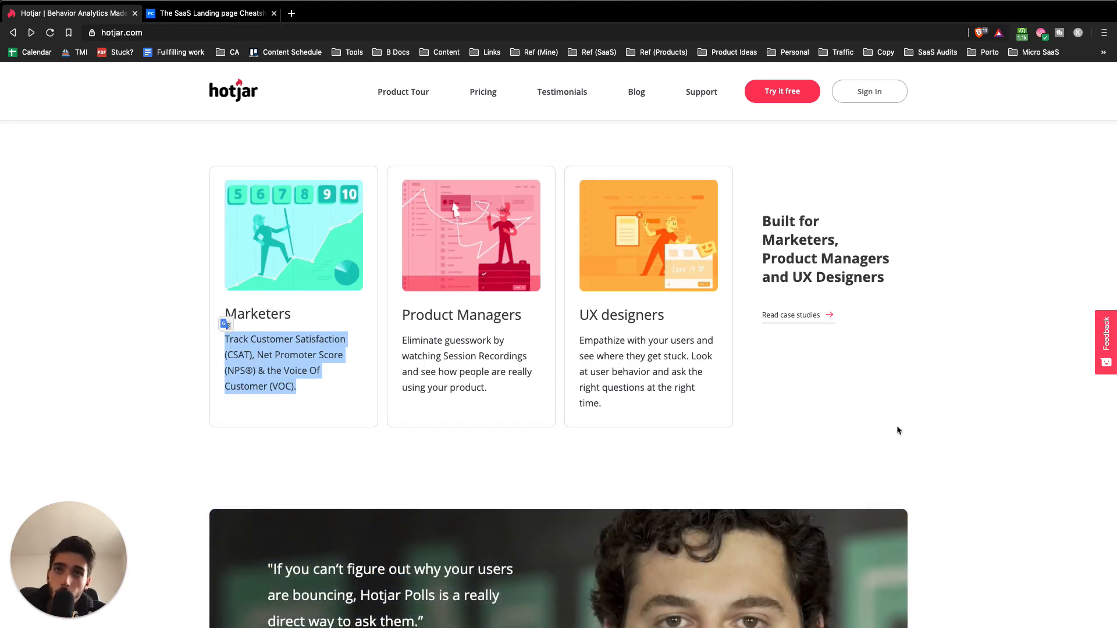
pyautogui.moveTo(818, 397)
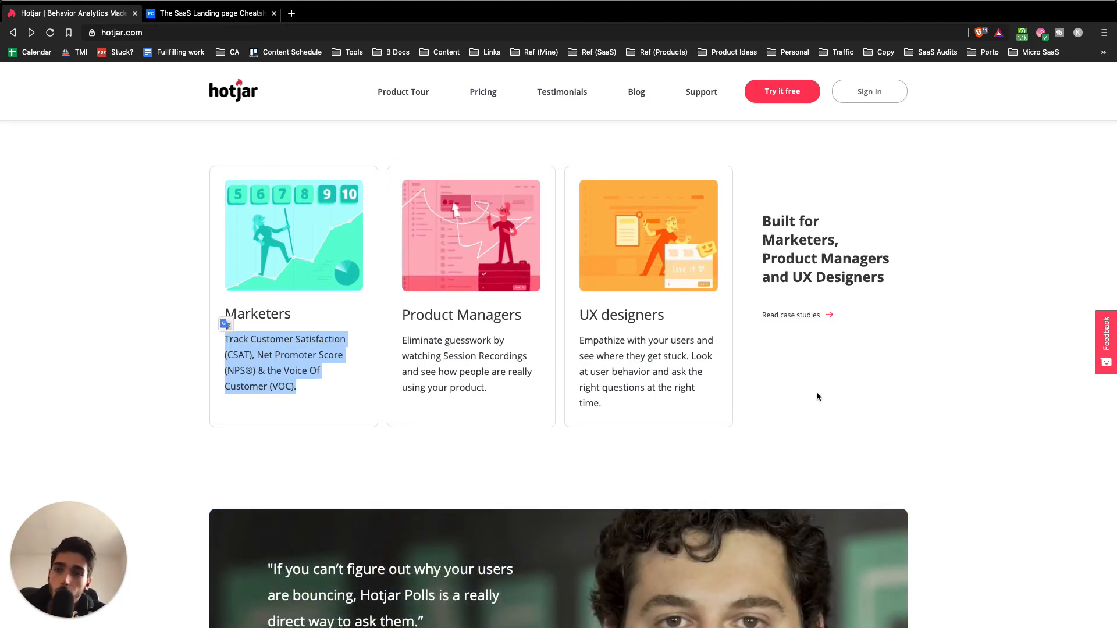
pyautogui.scroll(-3)
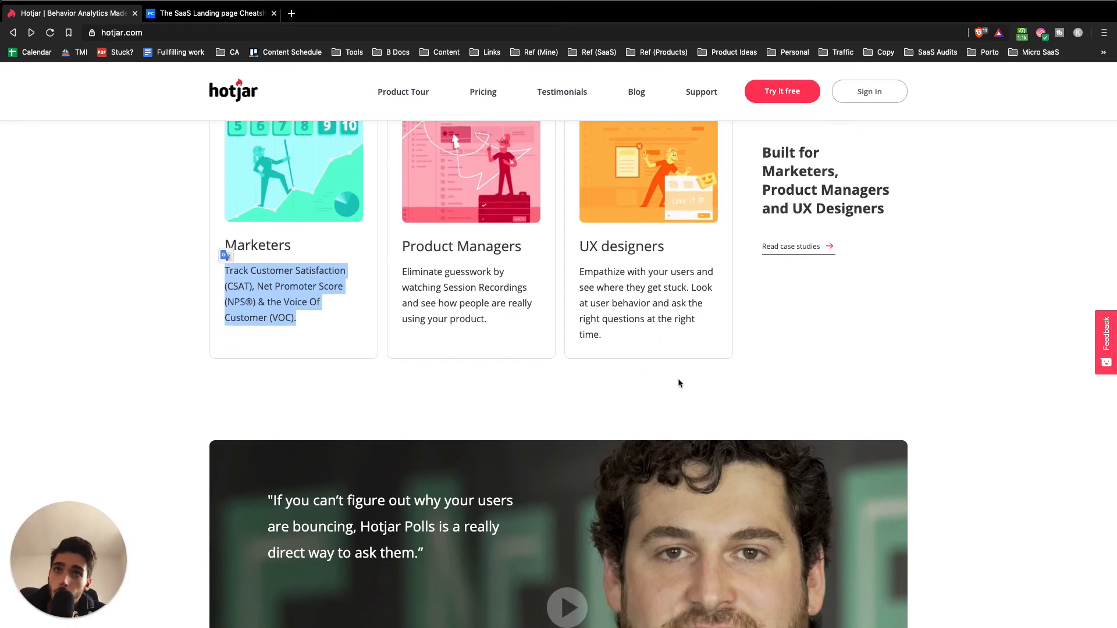
pyautogui.scroll(-3)
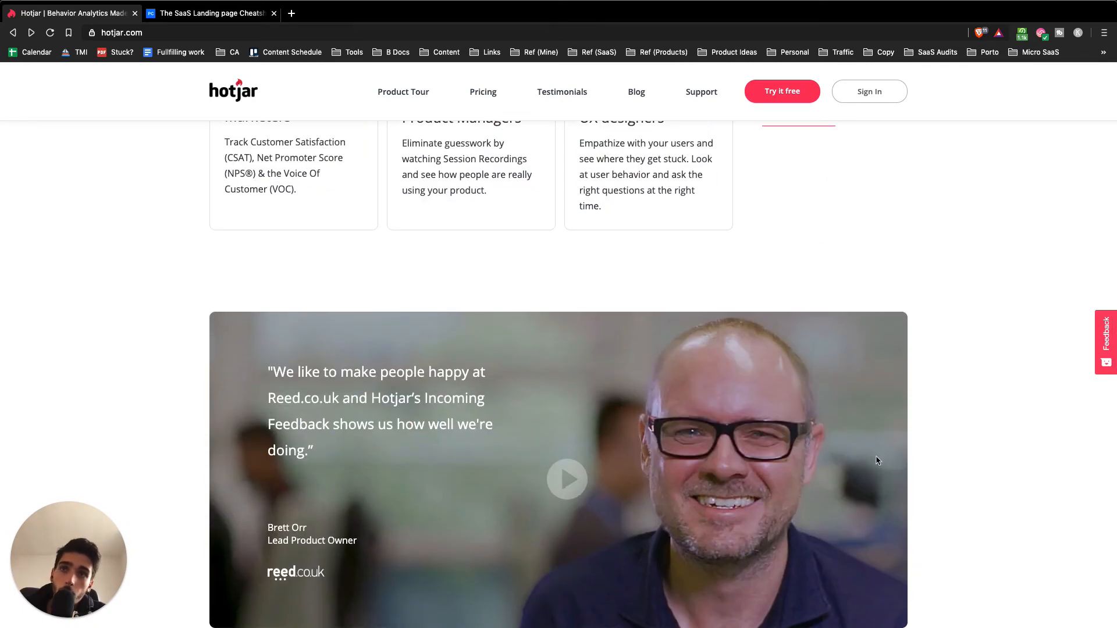
pyautogui.scroll(-3)
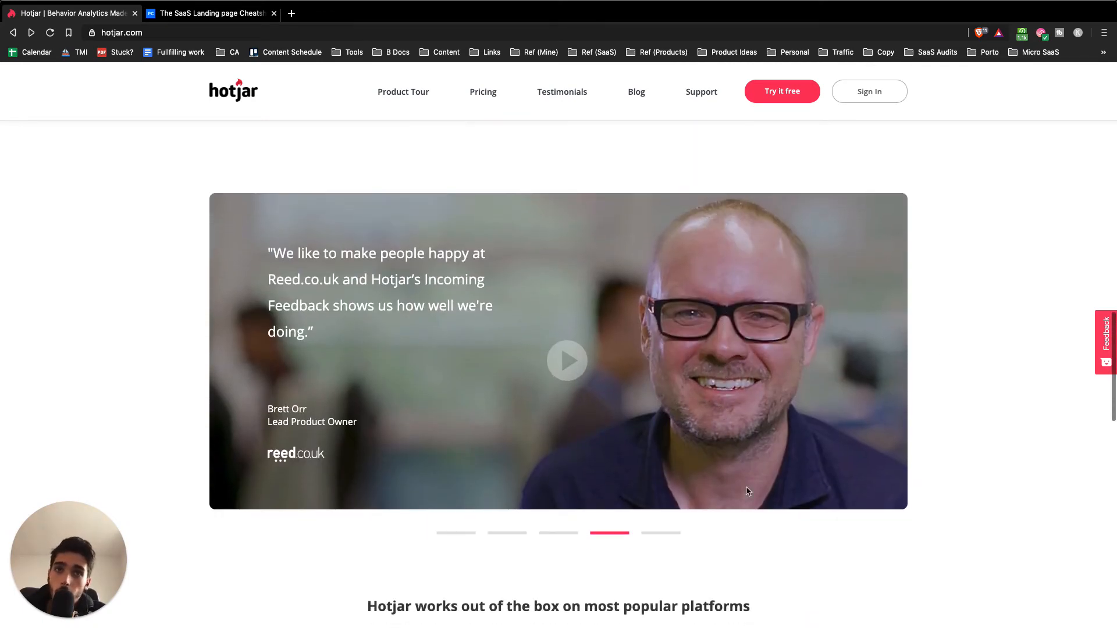
pyautogui.scroll(-3)
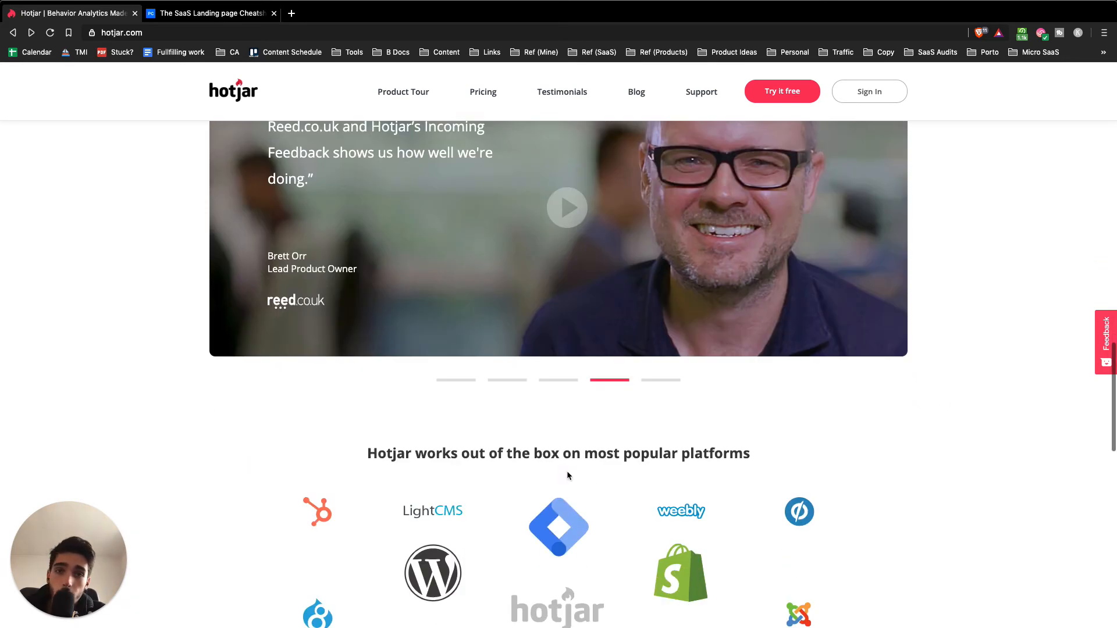
pyautogui.scroll(-3)
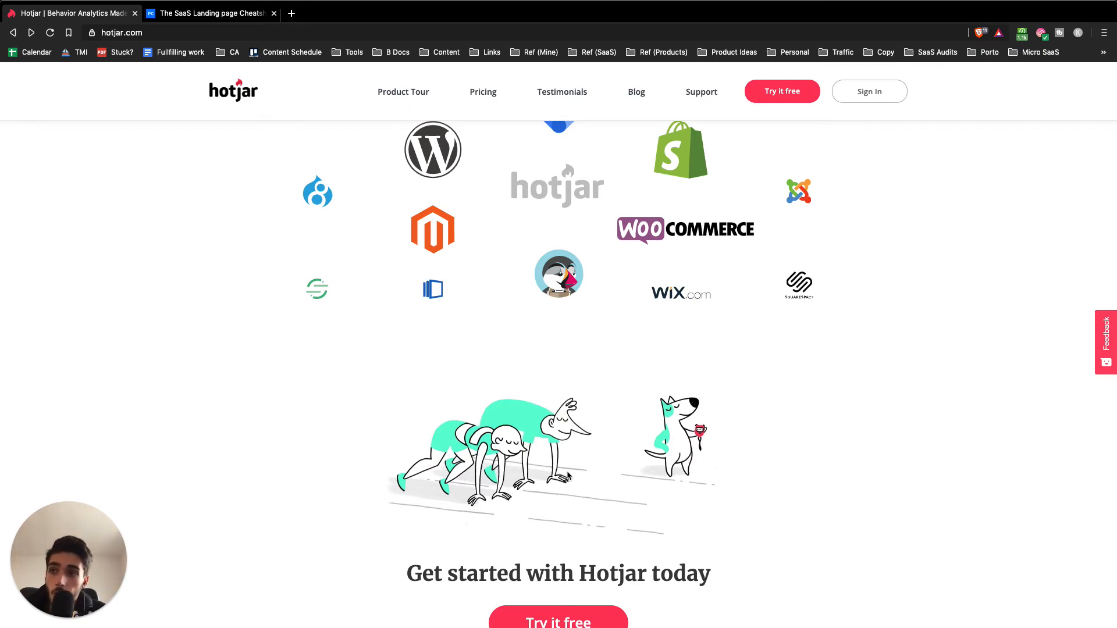
pyautogui.scroll(-3)
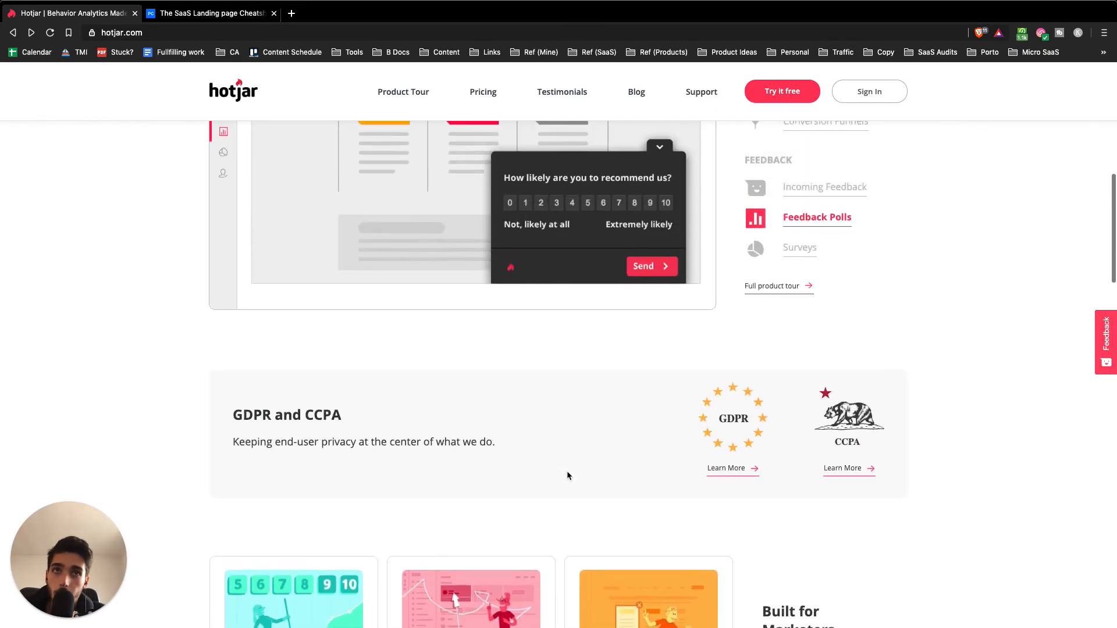
pyautogui.scroll(3)
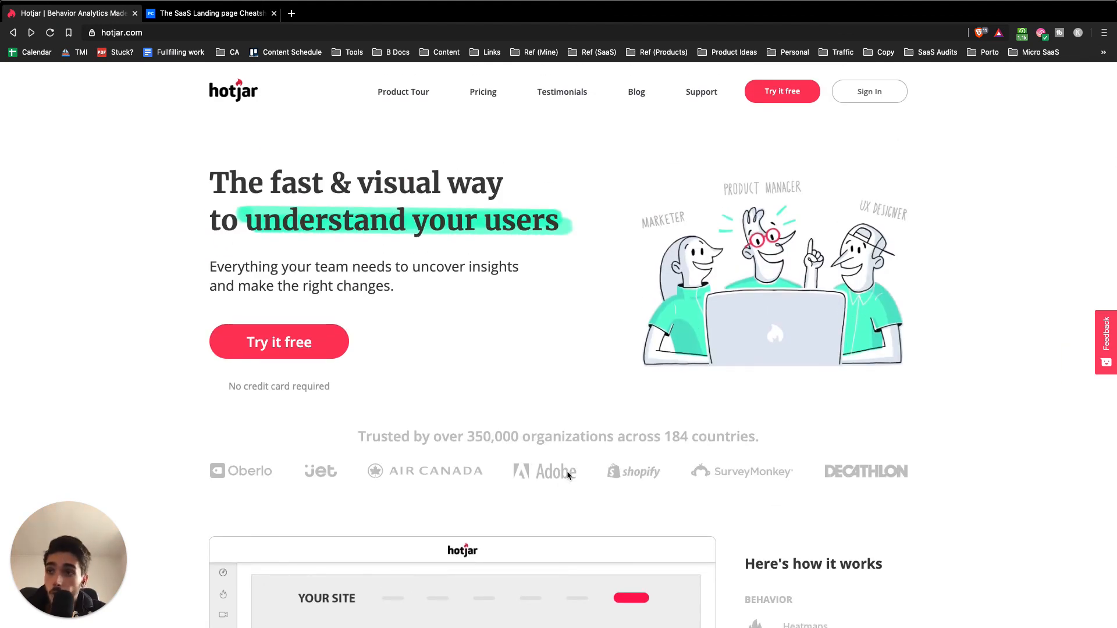
pyautogui.moveTo(610, 510)
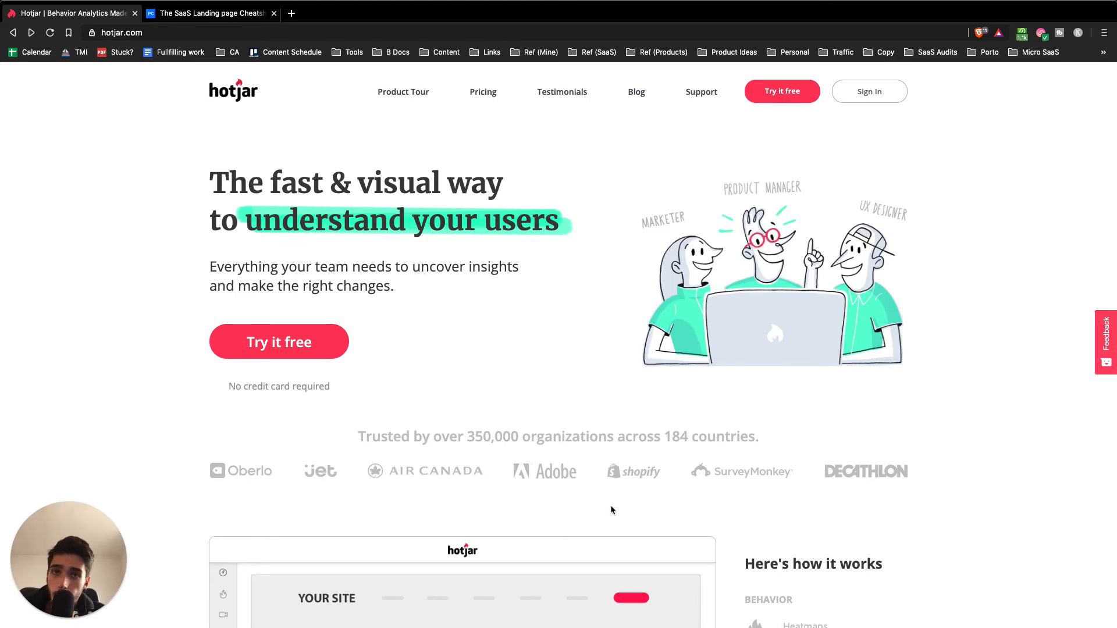
pyautogui.scroll(-3)
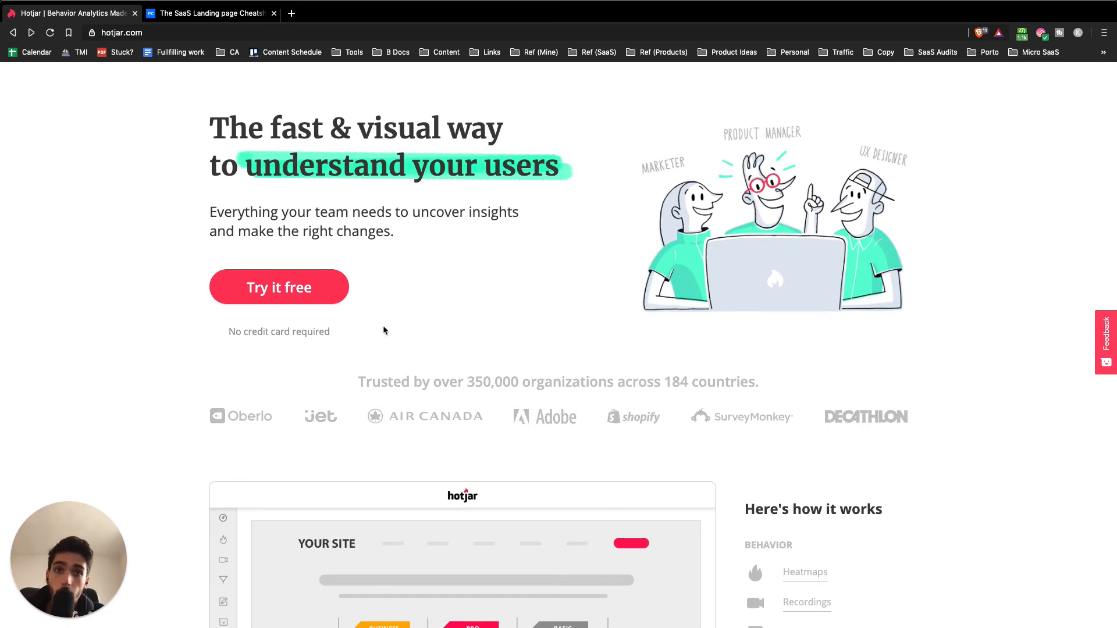
# Switch to the SaaS landing-page cheatsheet and scroll to its competitor critique and problem-cost sections.
pyautogui.click(210, 13)
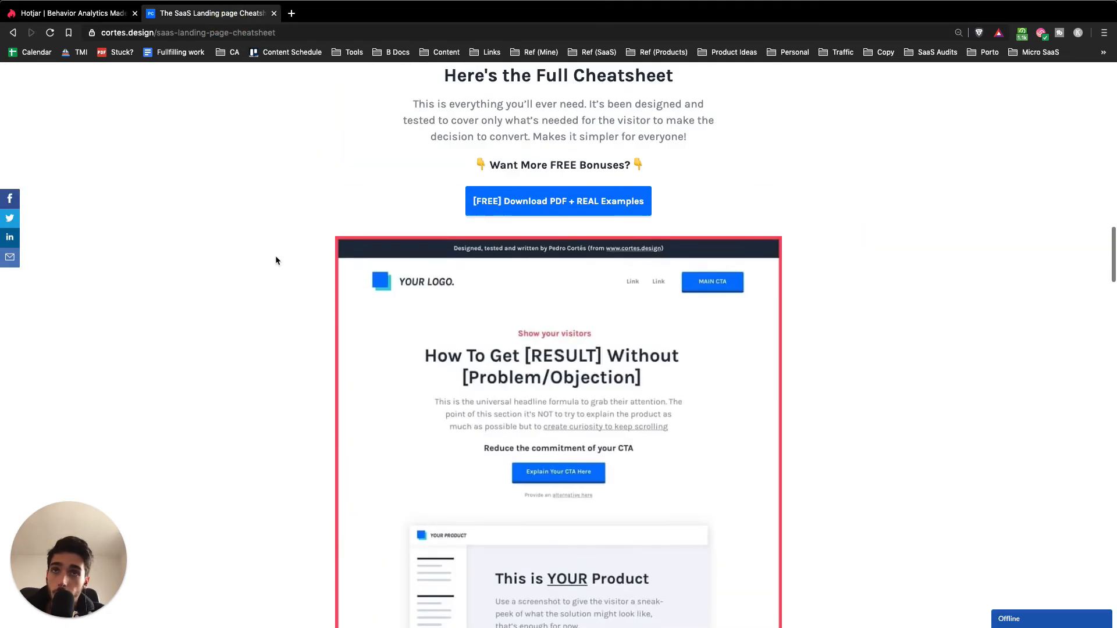
pyautogui.scroll(3)
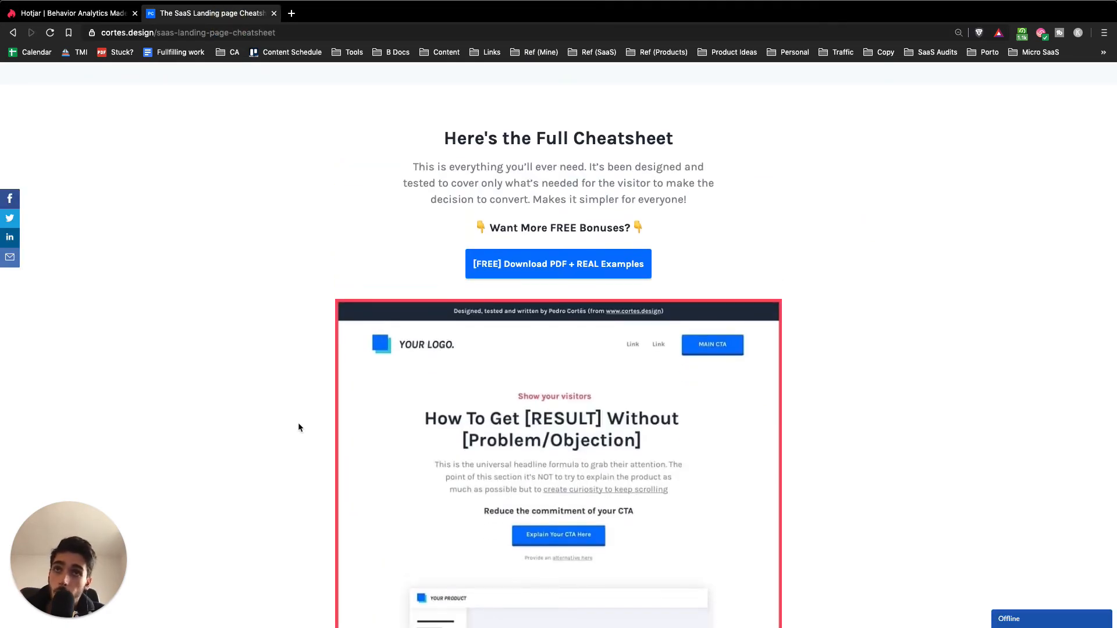
pyautogui.scroll(-3)
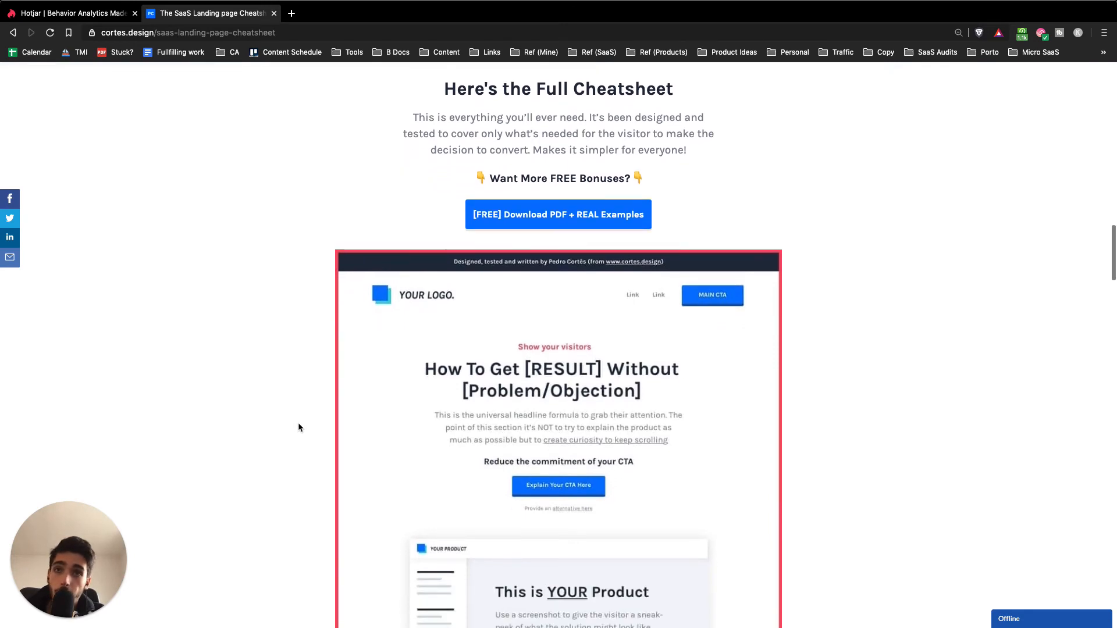
pyautogui.scroll(-3)
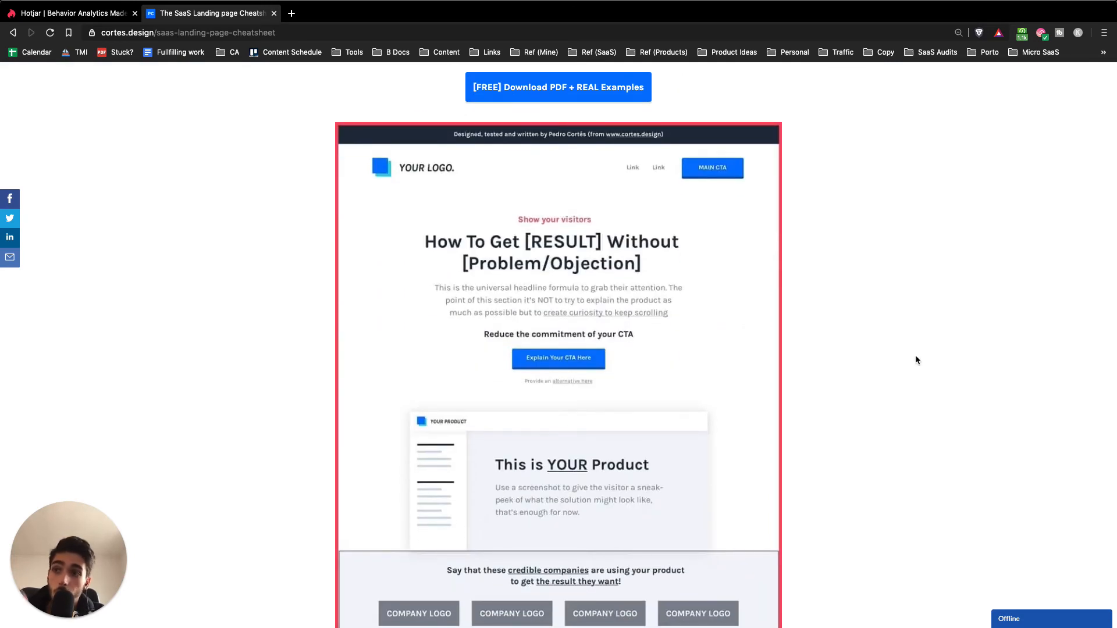
pyautogui.scroll(-3)
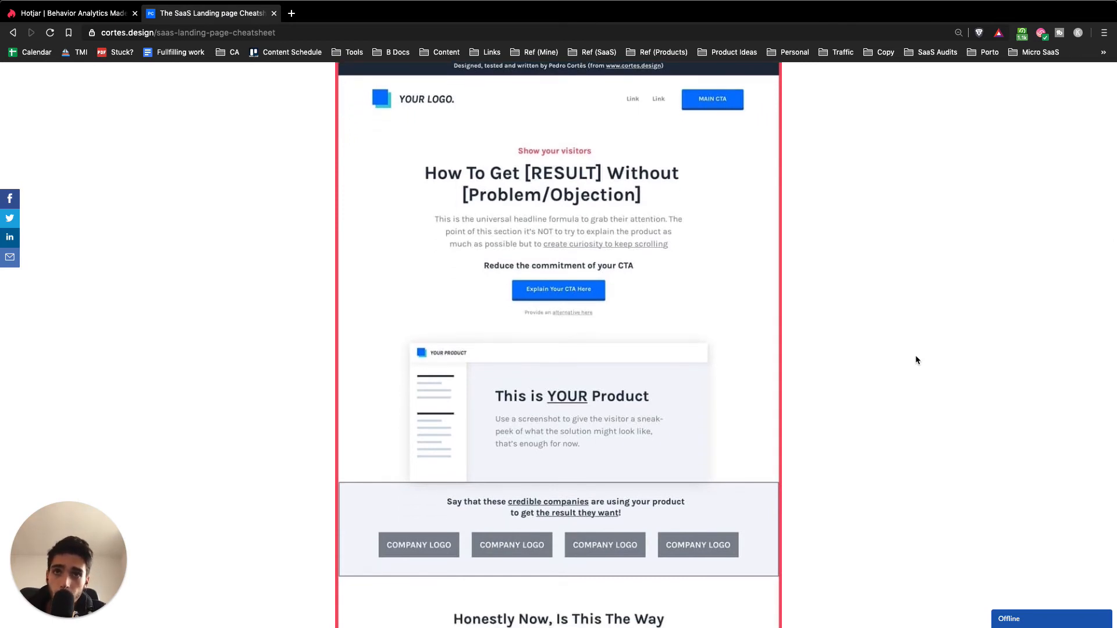
pyautogui.scroll(-3)
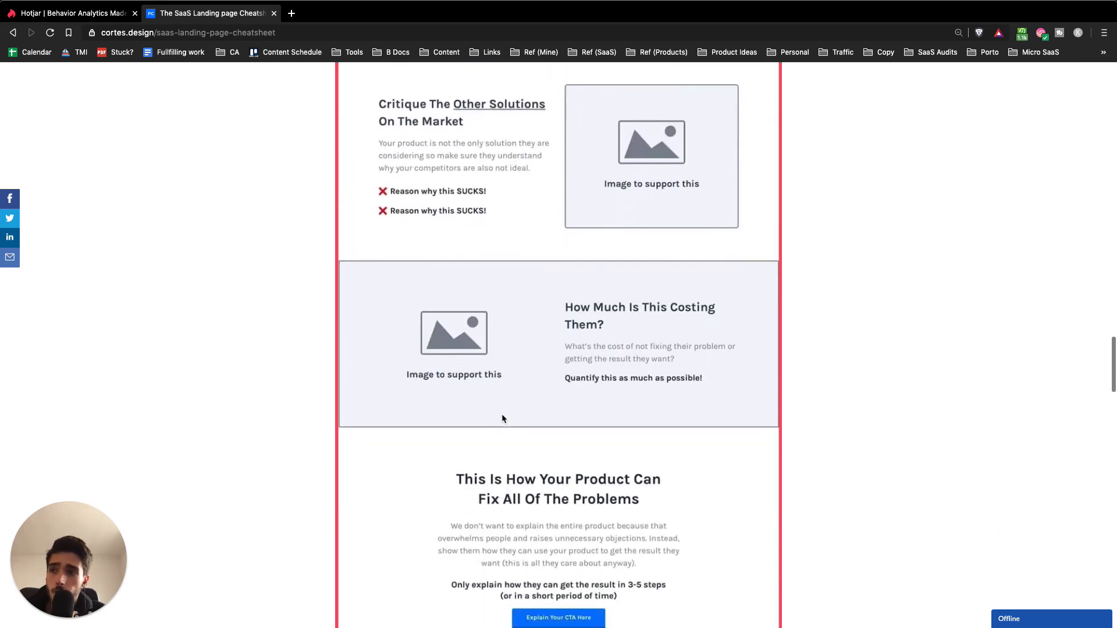
pyautogui.scroll(-3)
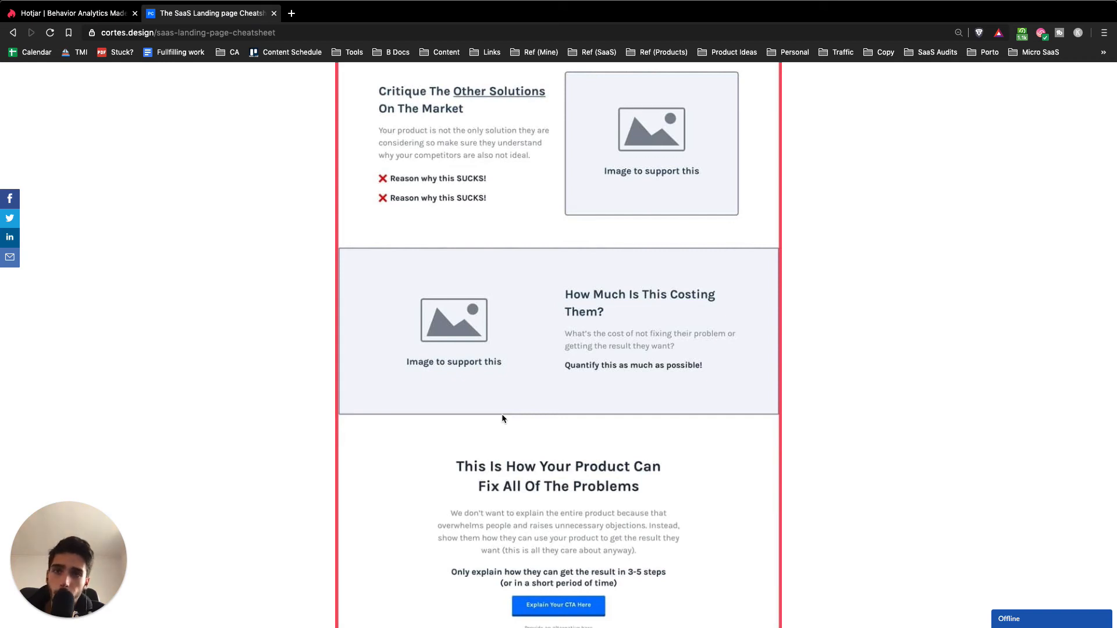
pyautogui.moveTo(205, 154)
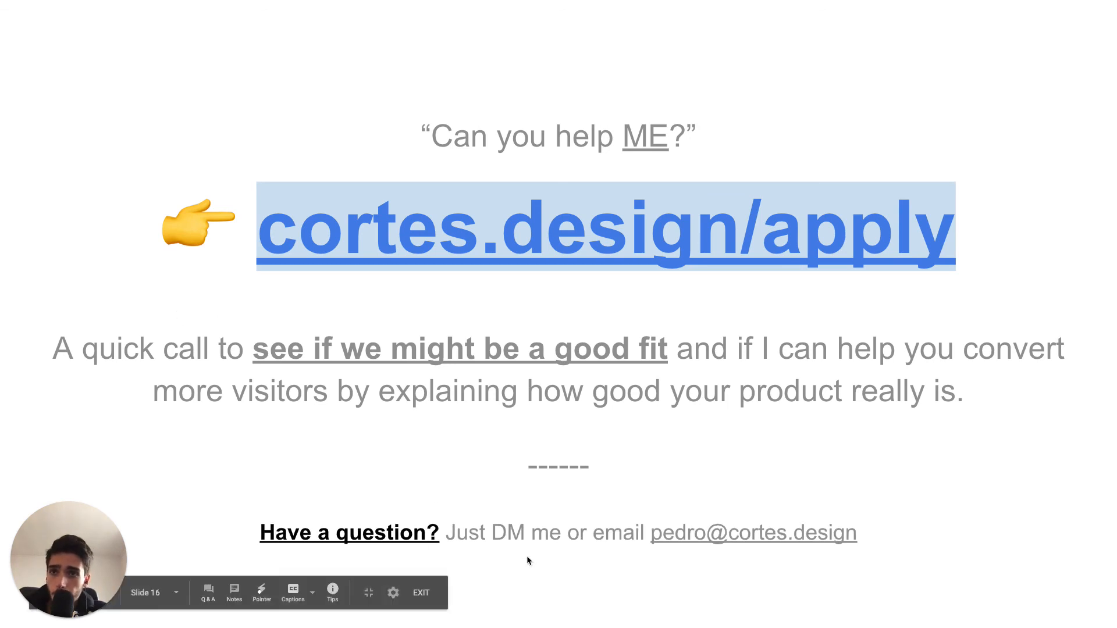
pyautogui.moveTo(536, 562)
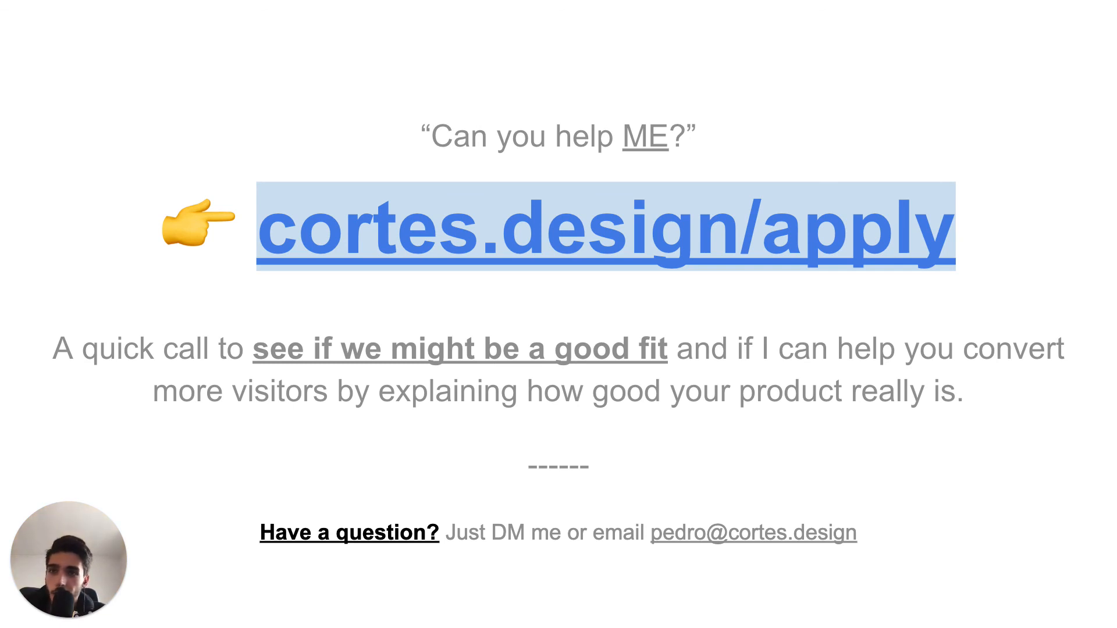
pyautogui.moveTo(622, 590)
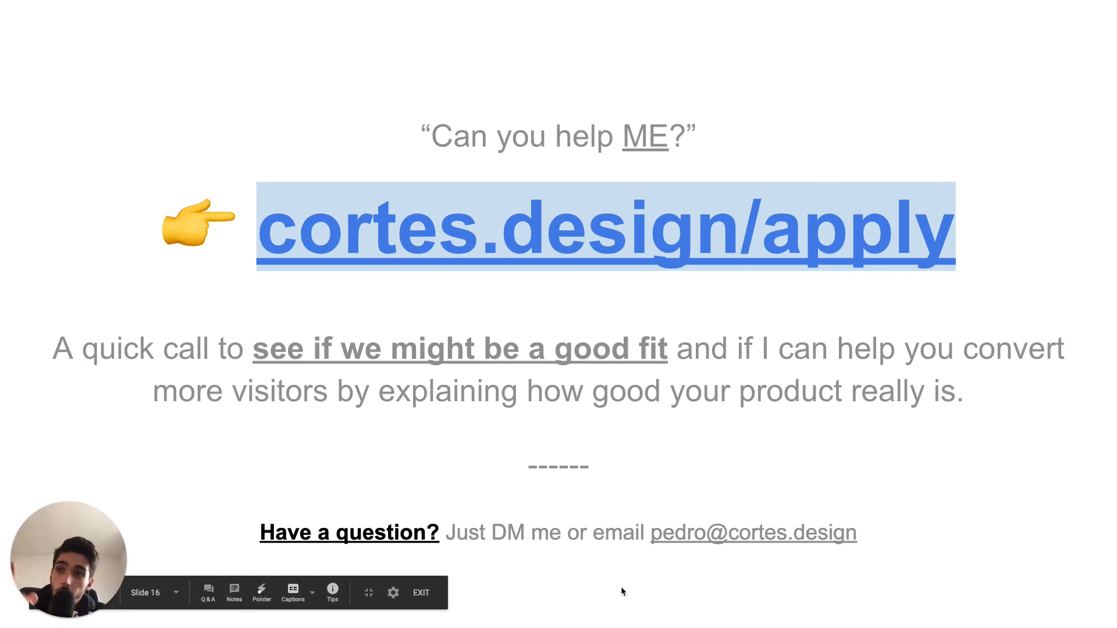
pyautogui.moveTo(974, 301)
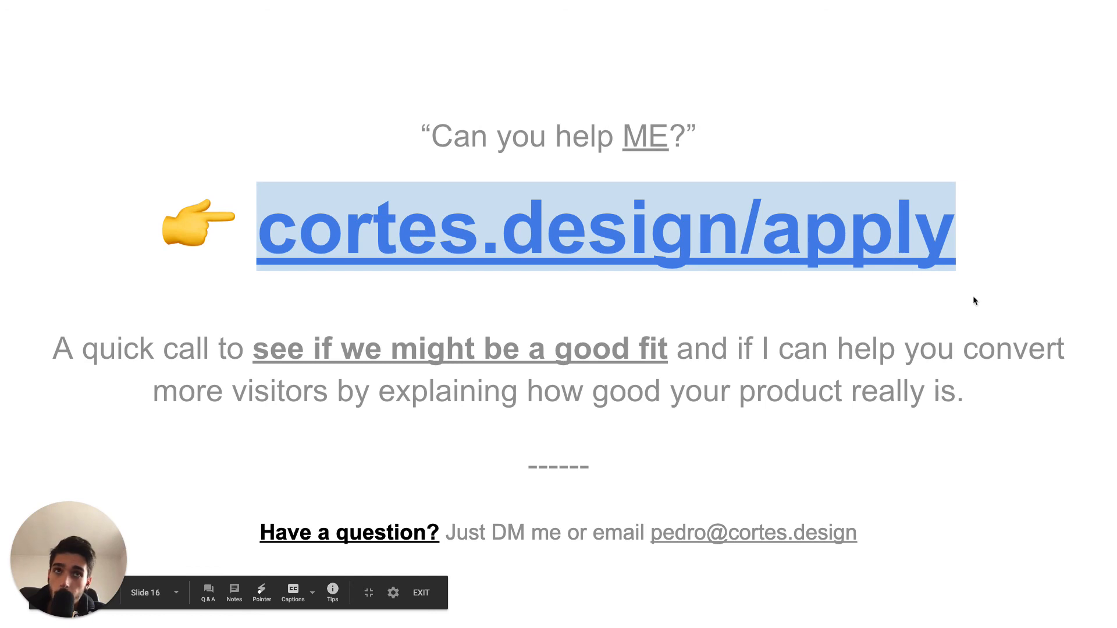